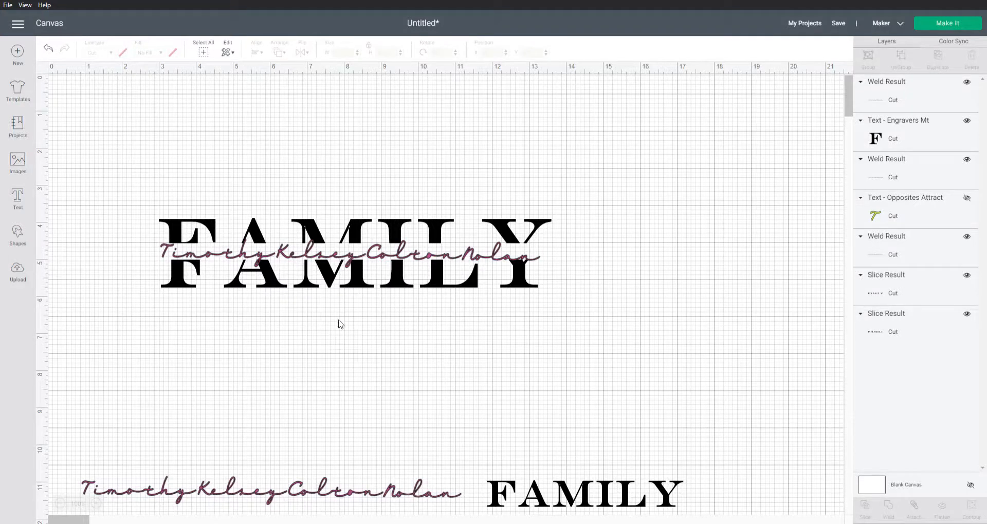
mouse_move(361, 333)
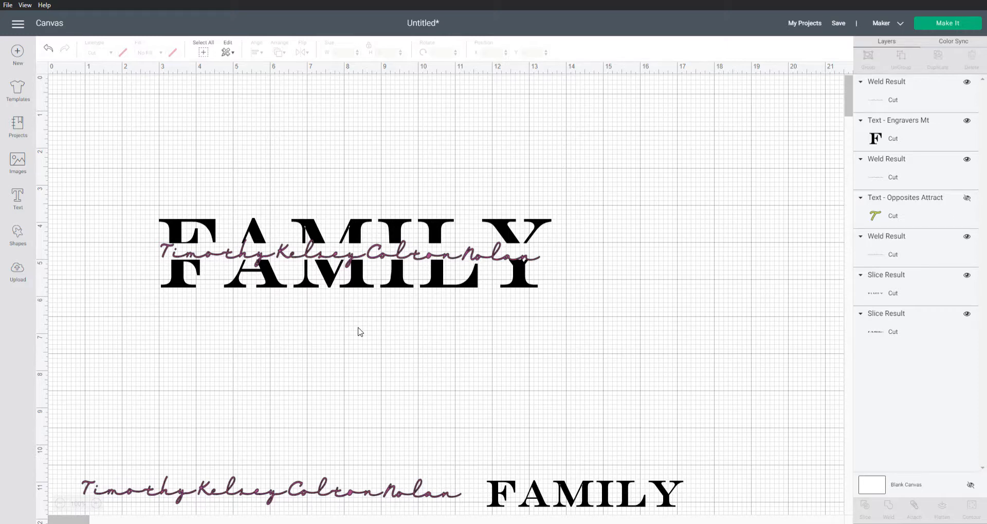
mouse_move(875, 262)
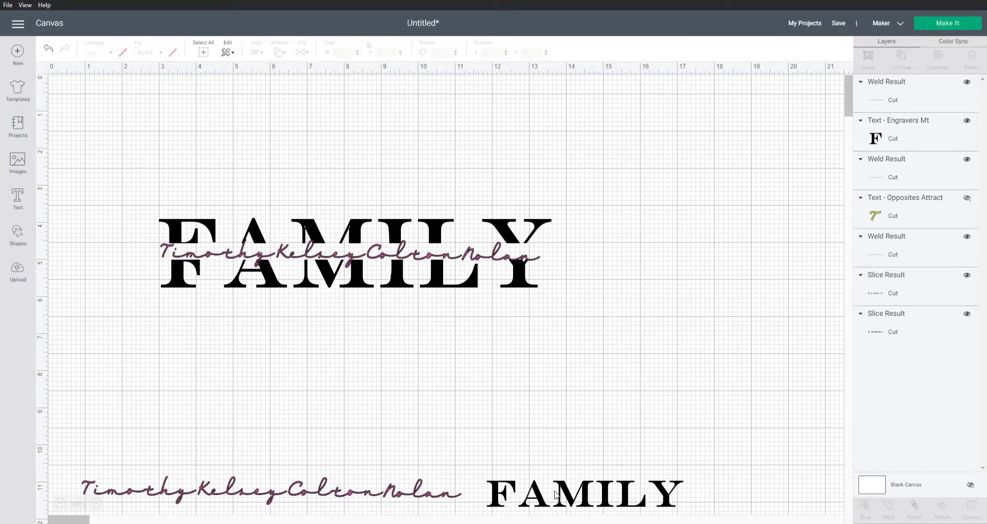
- Enlarge the spare FAMILY word and move it below the design
click(582, 494)
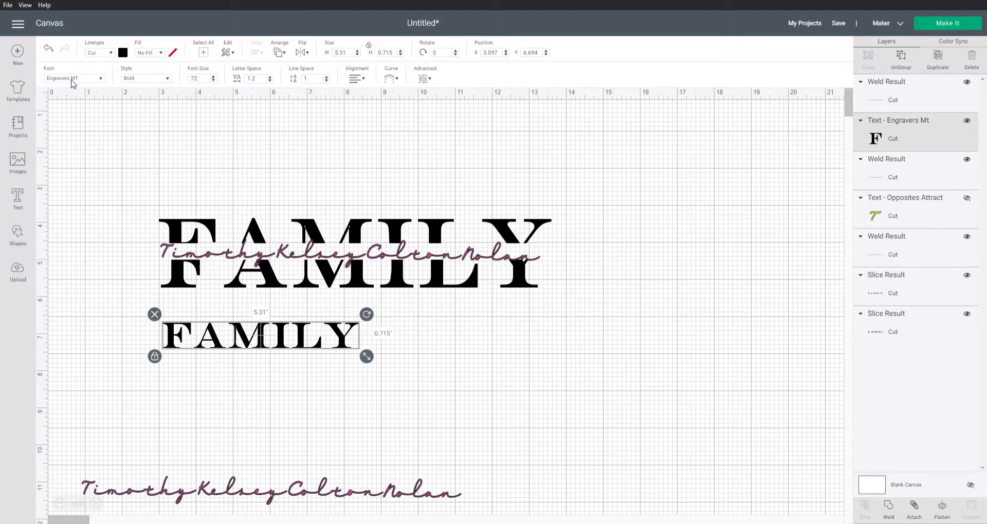
mouse_move(345, 373)
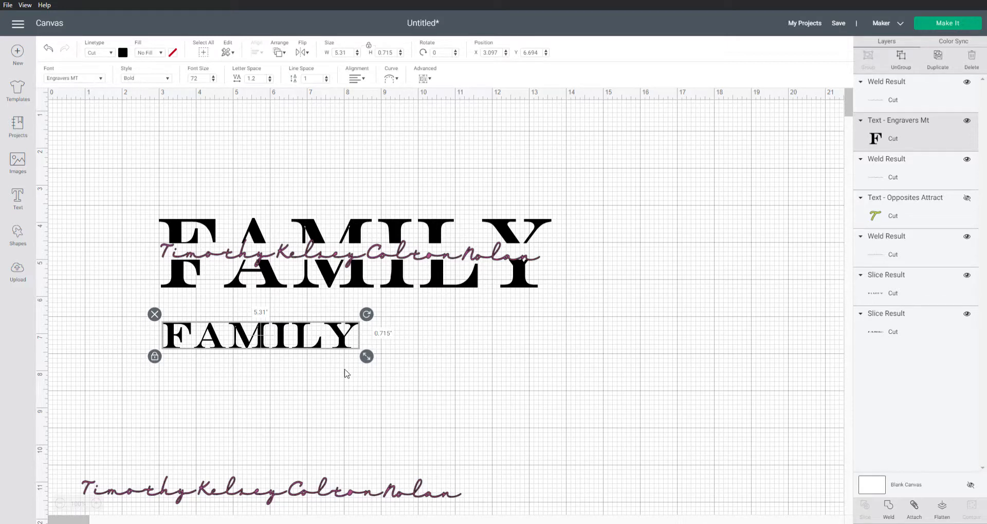
drag(366, 356, 519, 377)
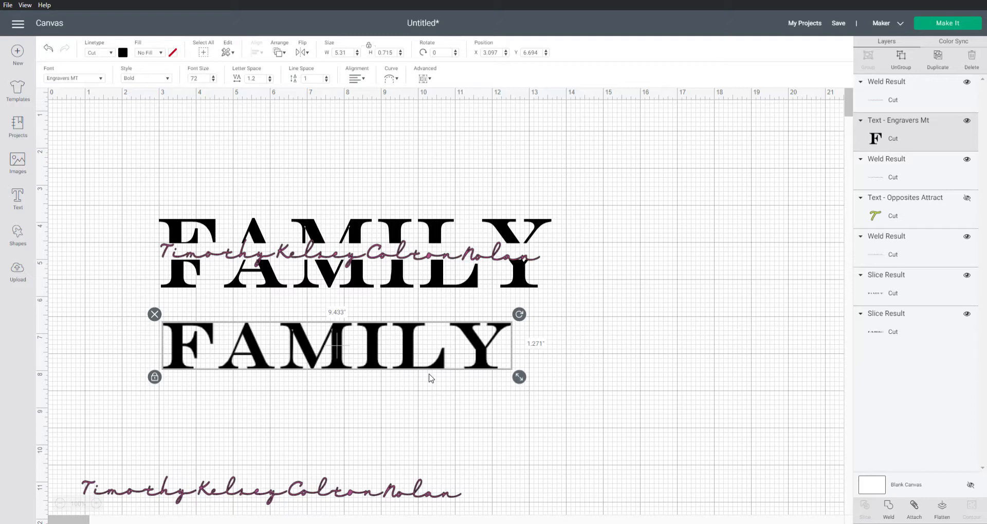
drag(519, 376, 560, 390)
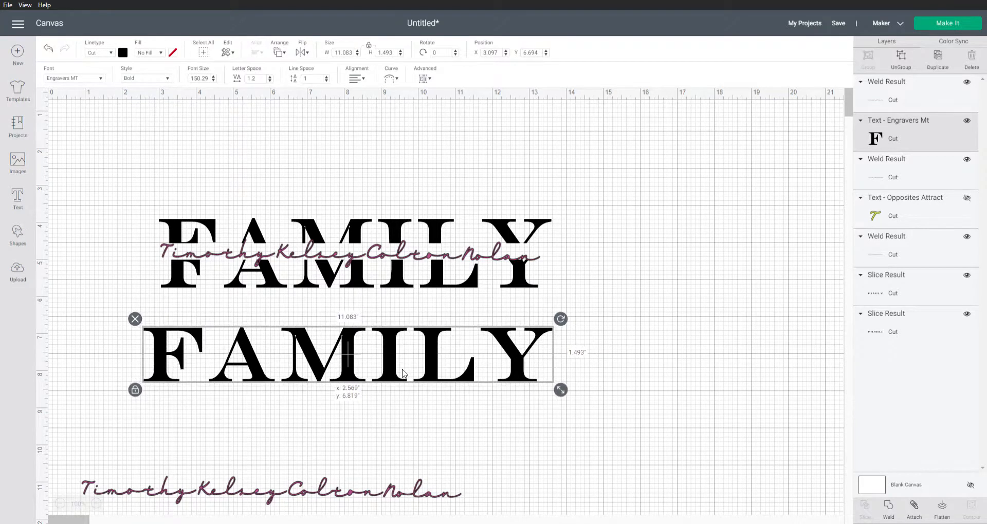
drag(403, 373, 158, 394)
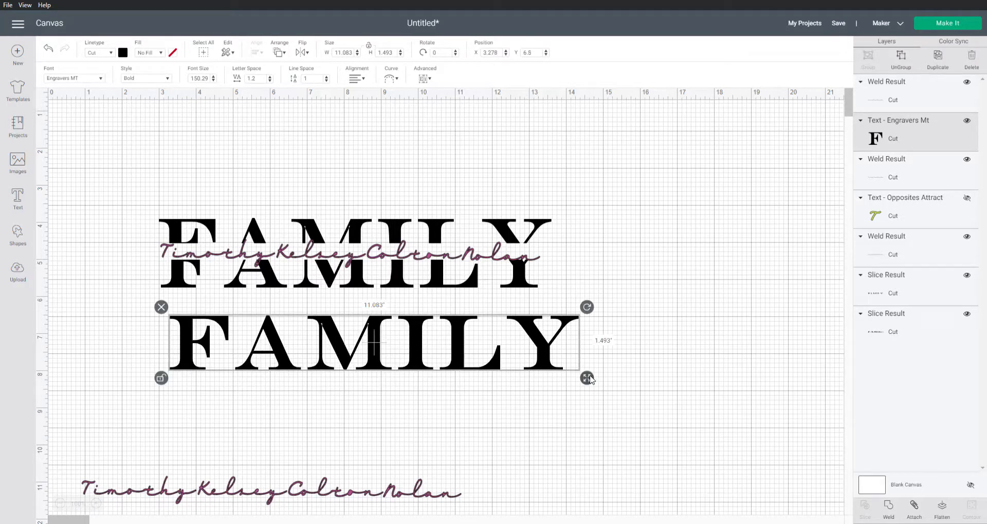
- Stretch the FAMILY letters taller with proportions unlocked
drag(586, 378, 584, 423)
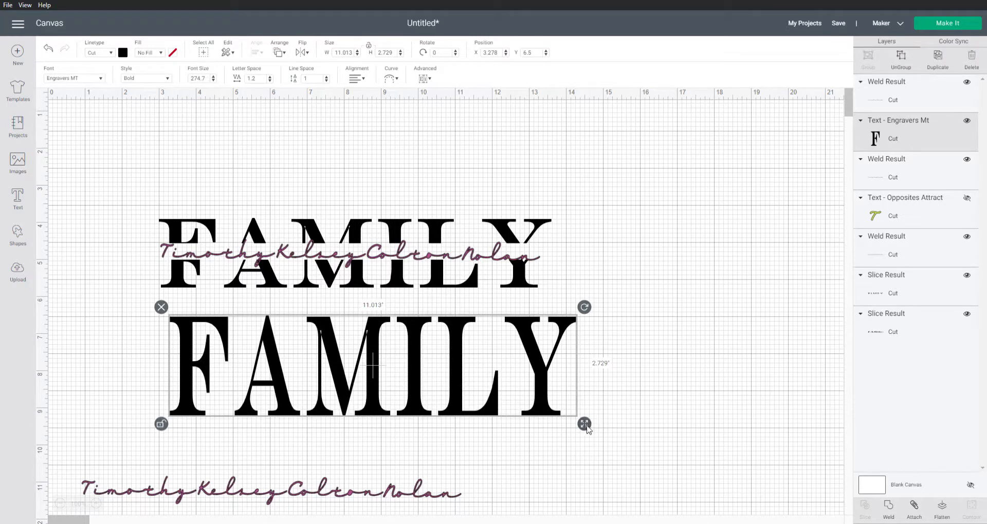
drag(585, 423, 576, 436)
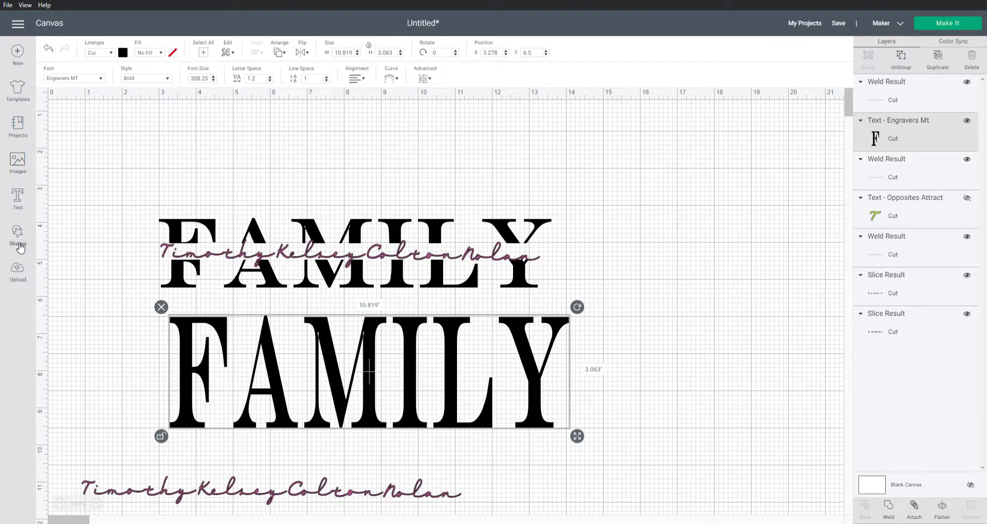
click(18, 236)
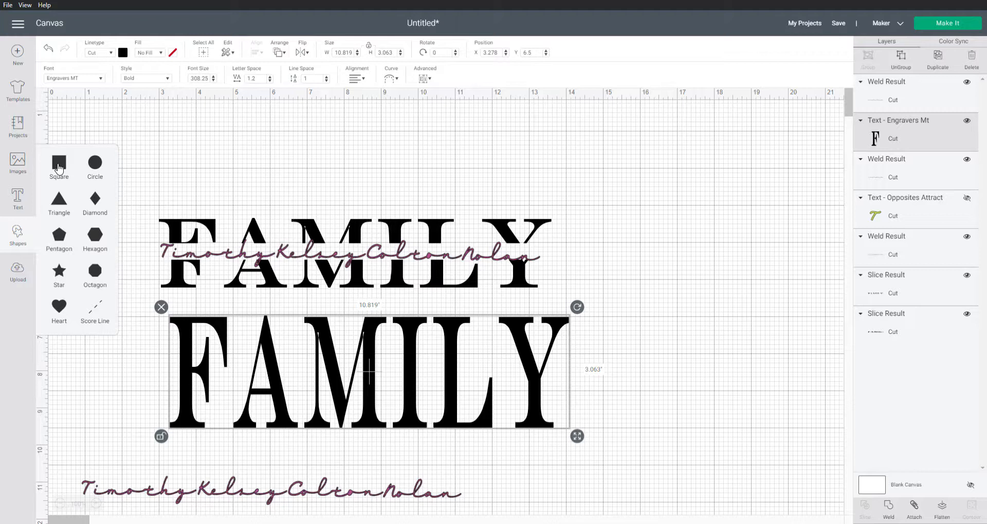
- Add a square, flatten it into a long bar, and position it over FAMILY's lower half
click(58, 162)
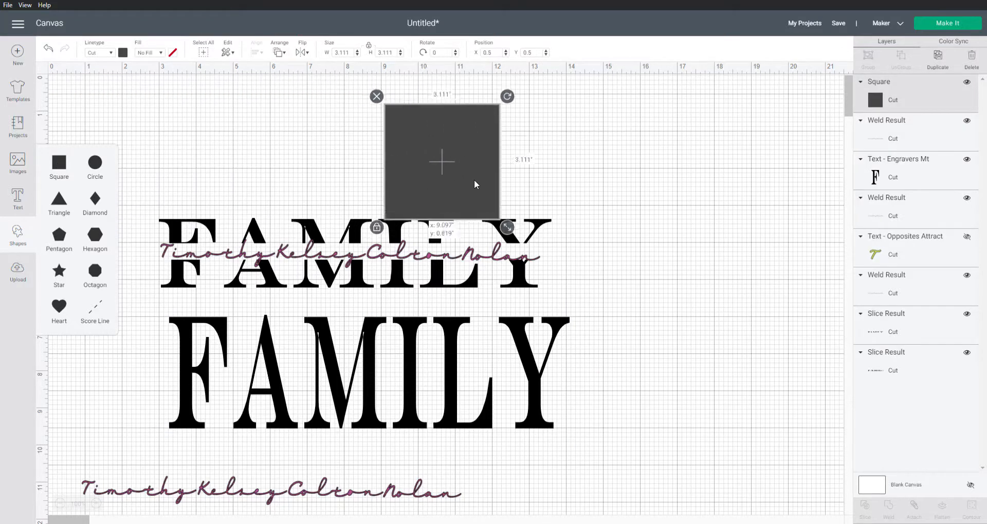
drag(441, 161, 615, 165)
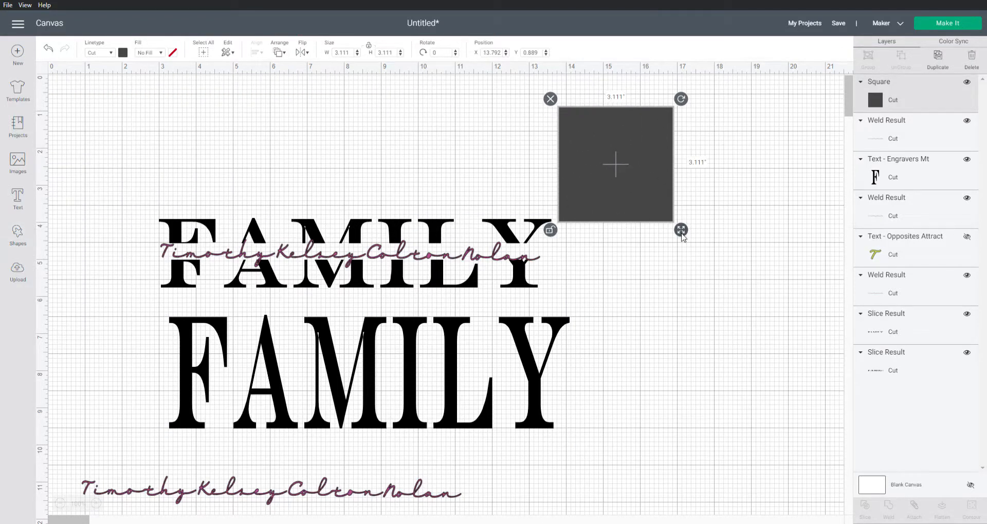
drag(681, 229, 780, 261)
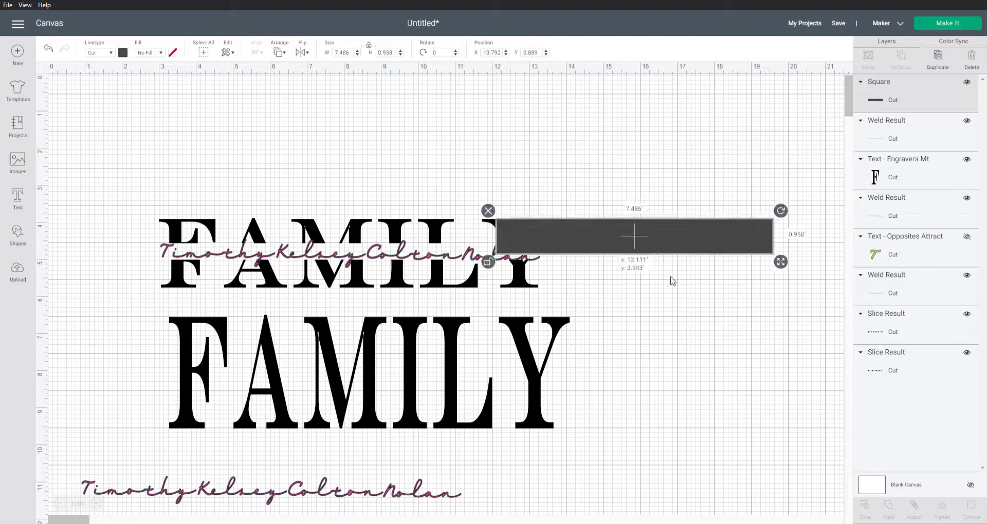
drag(633, 236, 289, 384)
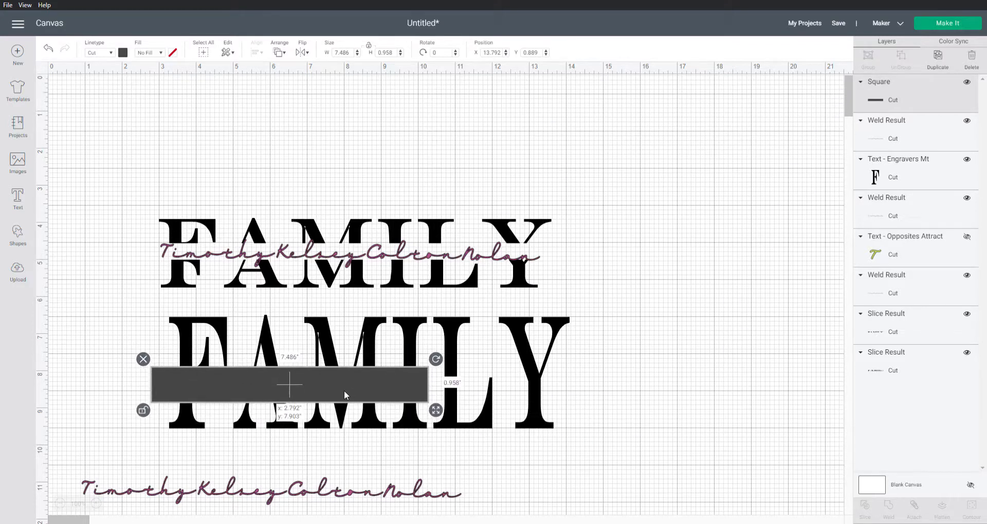
drag(436, 410, 609, 452)
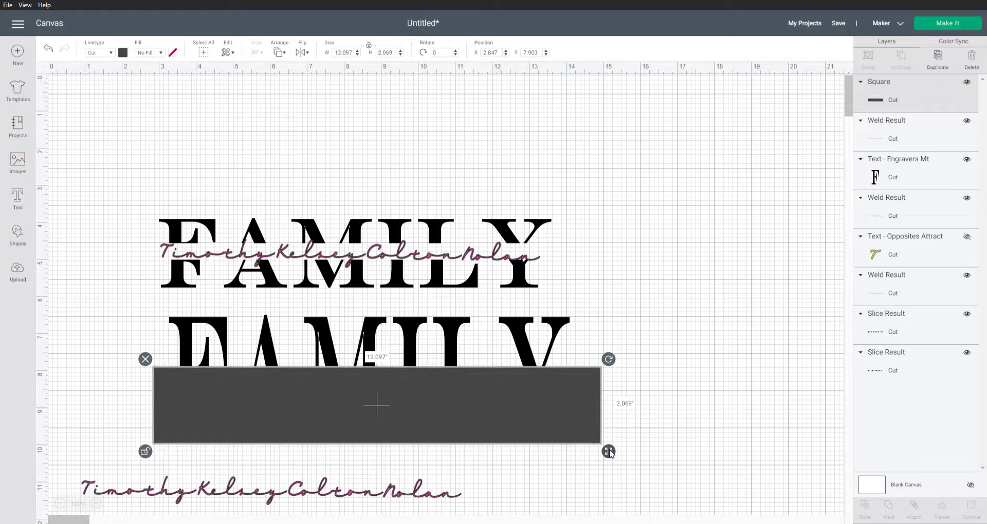
mouse_move(661, 278)
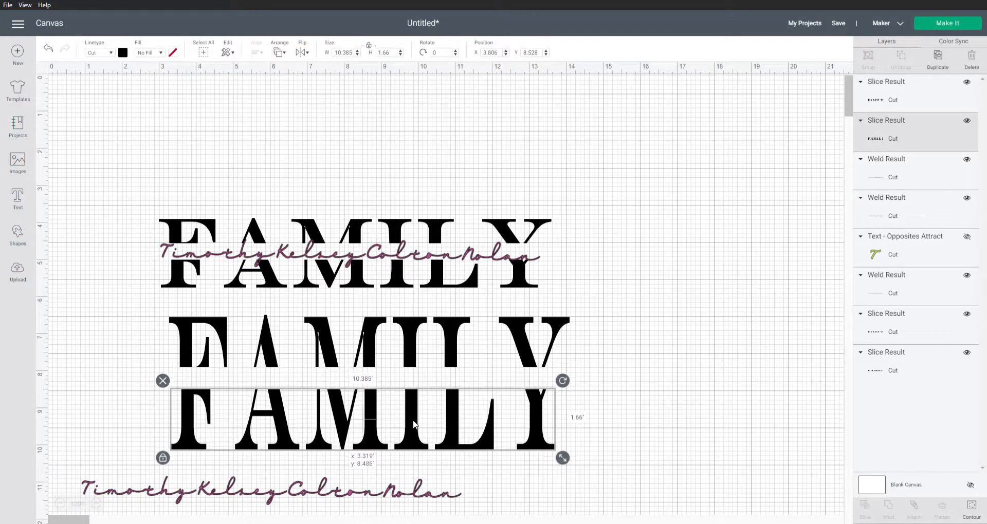
- Drag the lower sliced half of FAMILY down to open a gap
drag(362, 422, 365, 419)
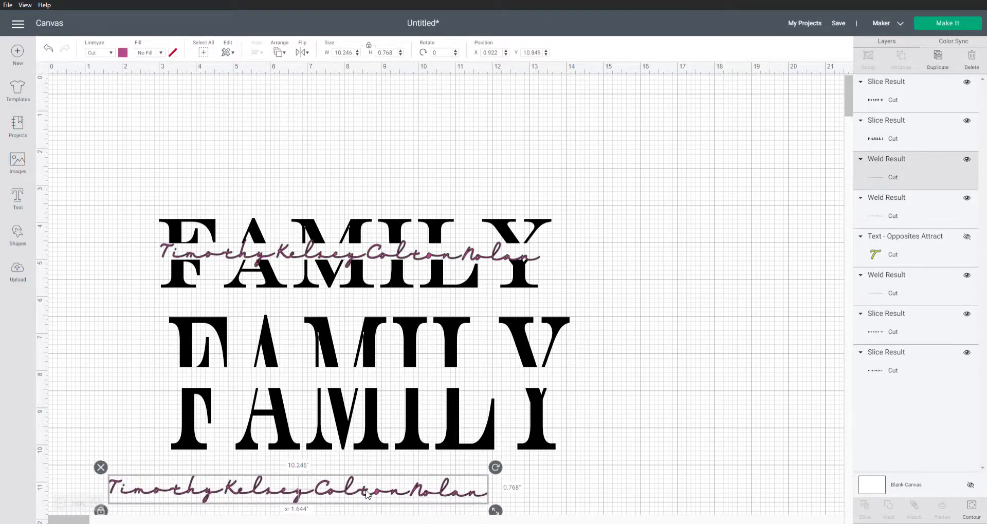
- Move the welded script names up and center them between the FAMILY halves
drag(296, 487, 375, 403)
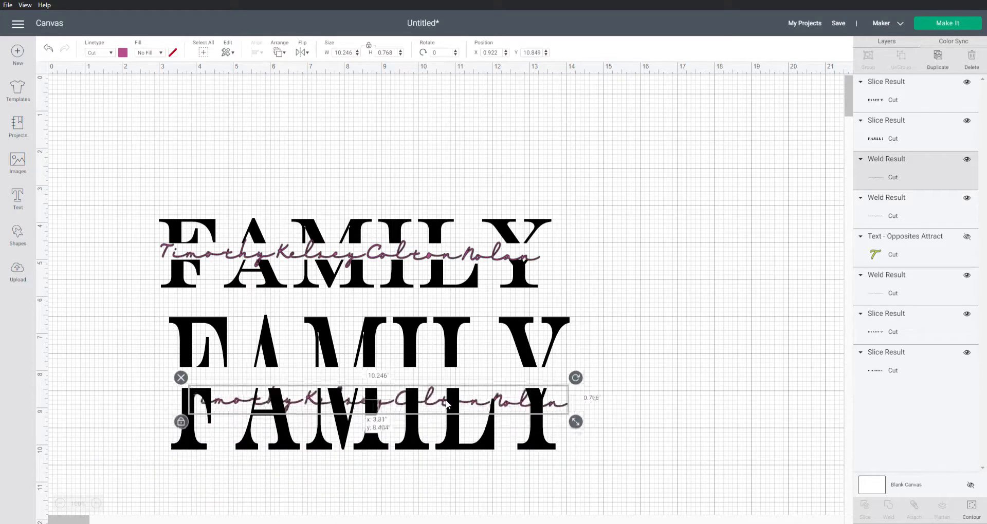
drag(378, 404, 378, 379)
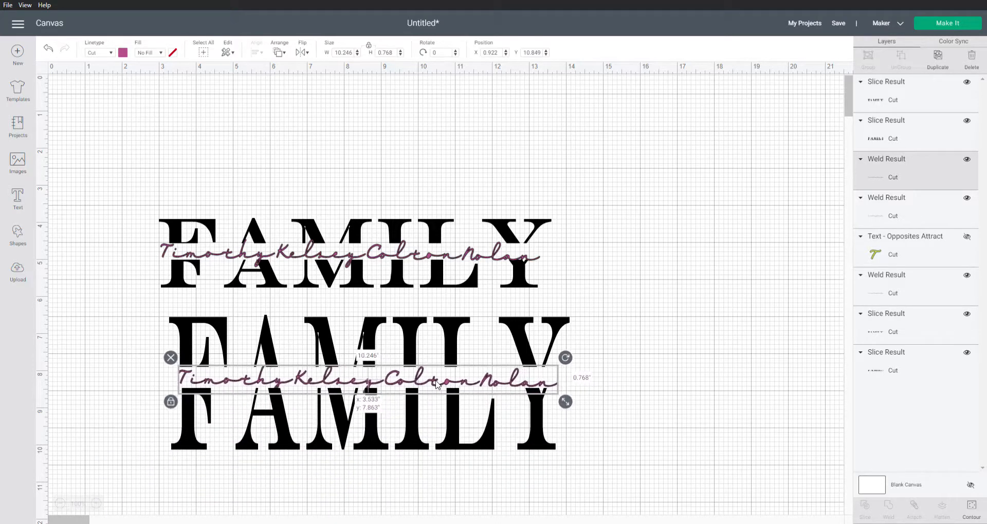